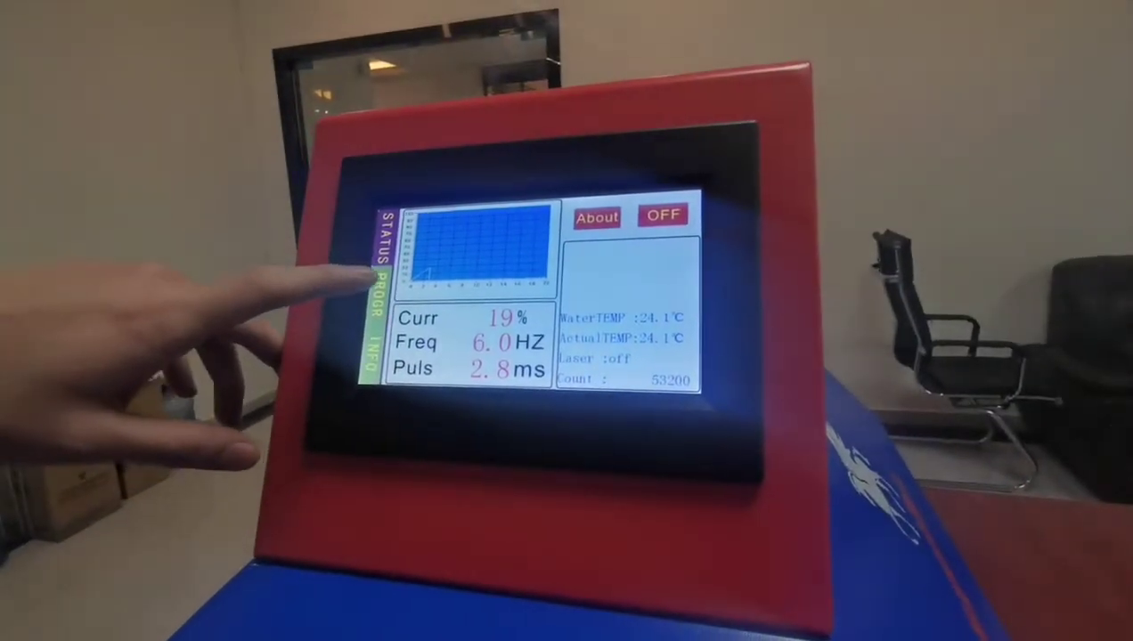
Step: Show the PROGR page with spot size, frequency and the pulse-value memory table
click(378, 317)
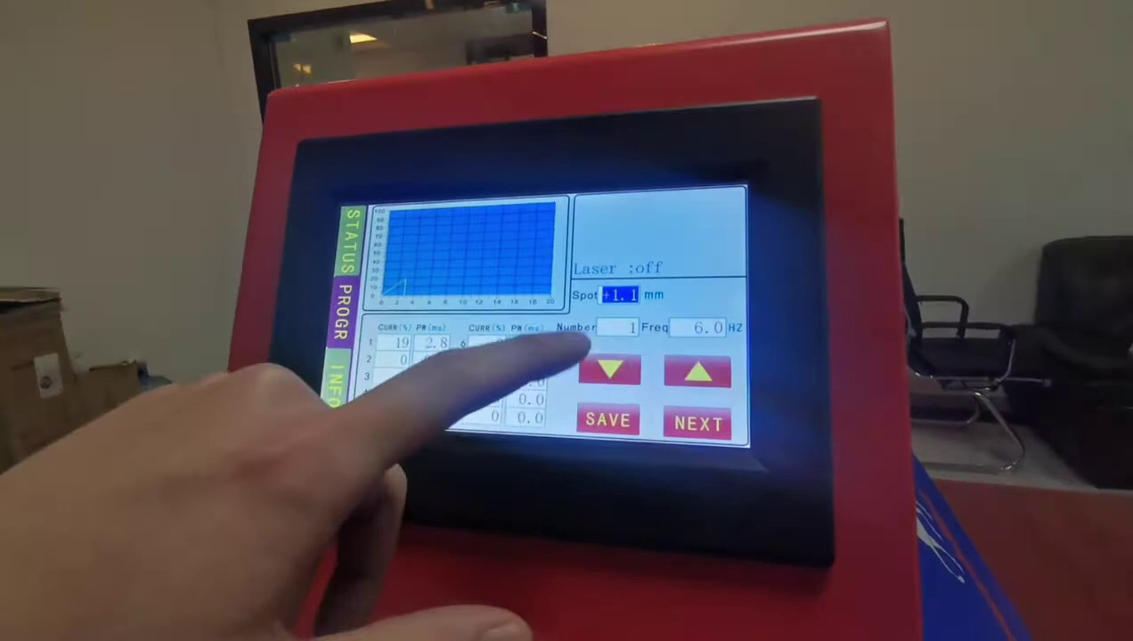
click(611, 369)
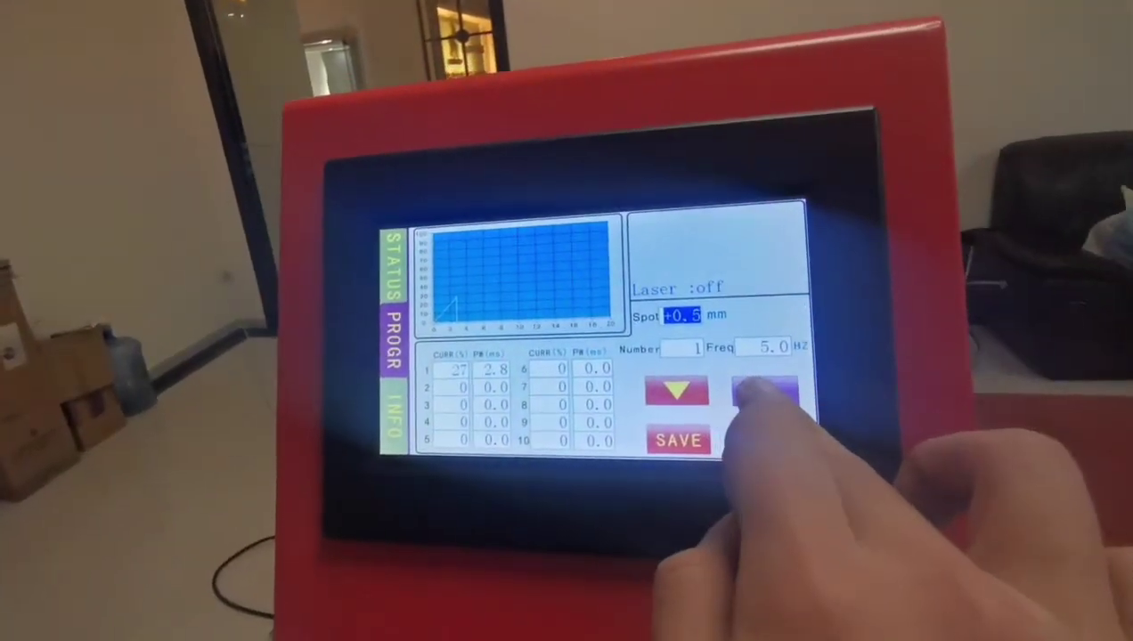
Step: Raise program 1's spot size above 0.5 mm, leaving frequency at 5.0 Hz
click(762, 401)
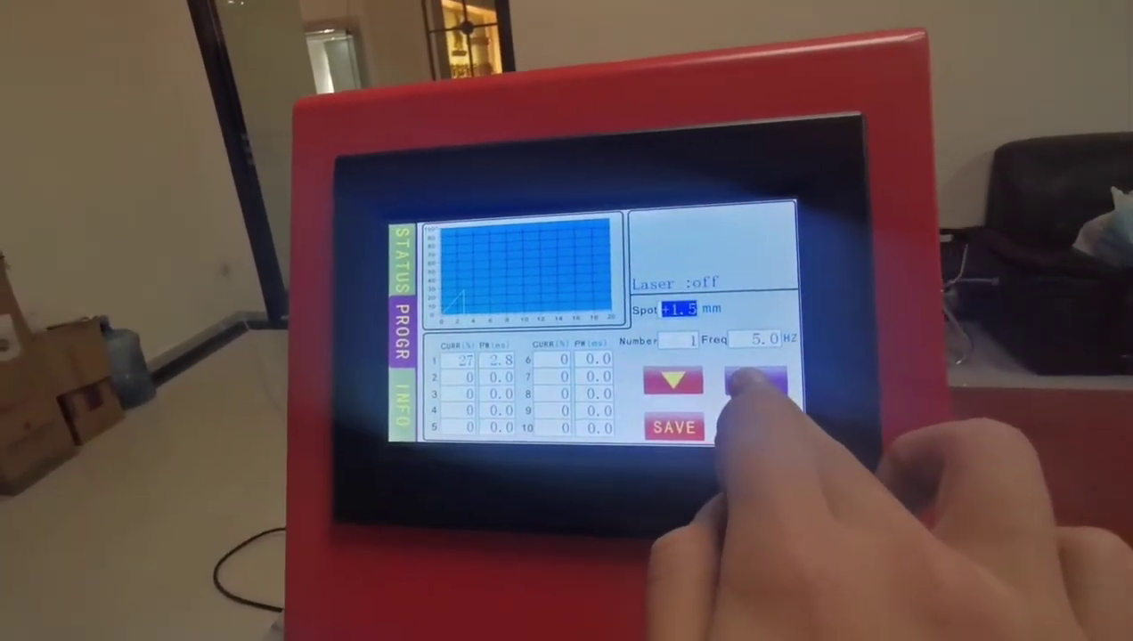